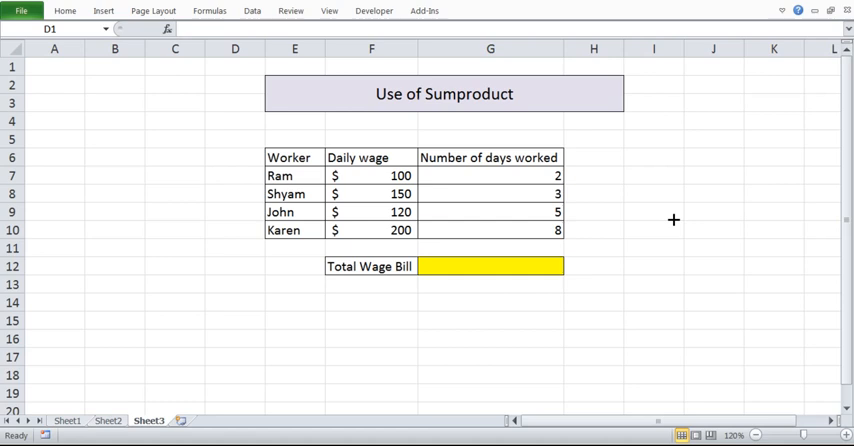
mouse_move(455, 81)
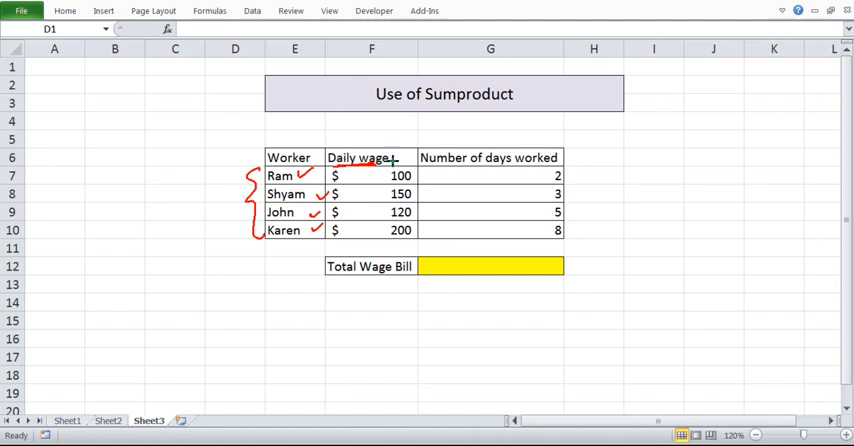
mouse_move(362, 176)
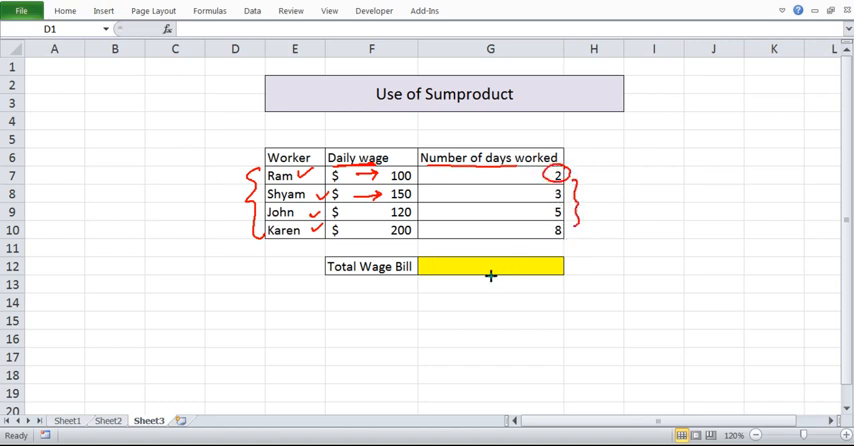
mouse_move(456, 281)
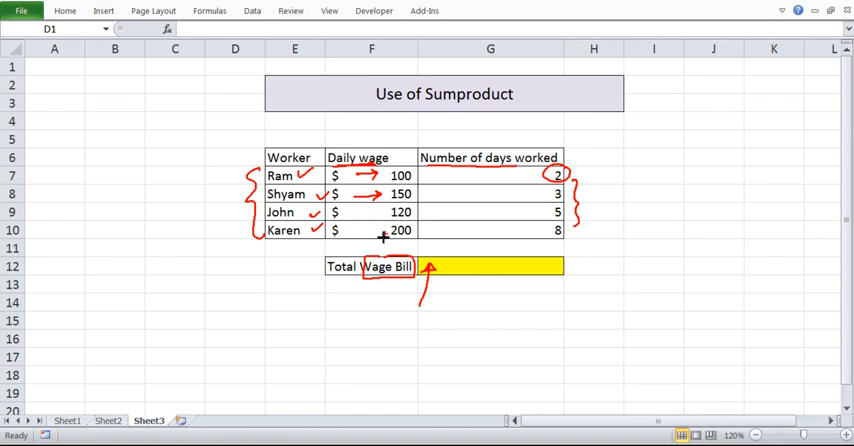
mouse_move(507, 256)
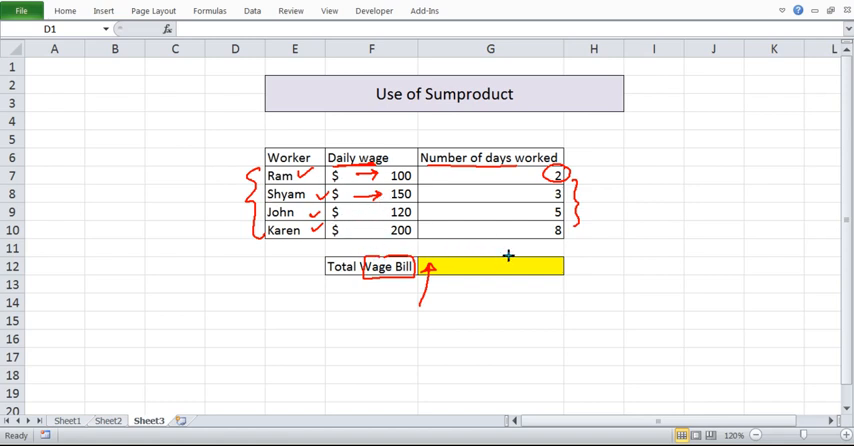
Start a SUMPRODUCT formula in G12 from the 'sump' autocomplete suggestion
click(234, 48)
text(=)
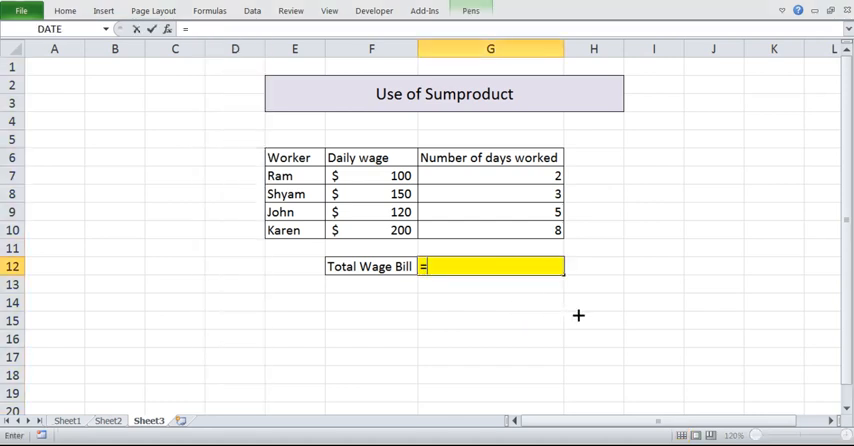
text(sump)
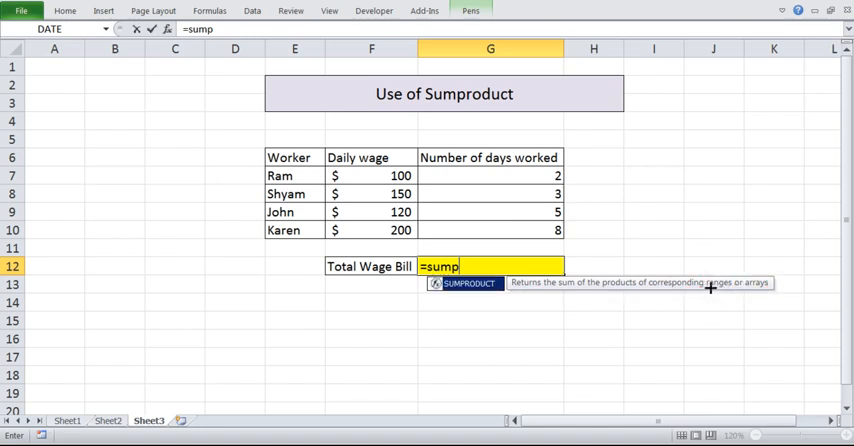
click(371, 175)
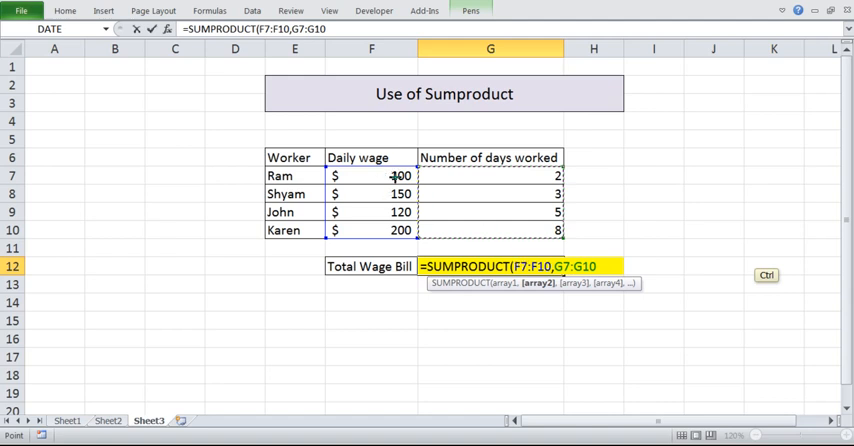
Drag over the wage and days ranges to finish =SUMPRODUCT(F7:F10,G7:G10), giving 2850
drag(380, 170, 380, 235)
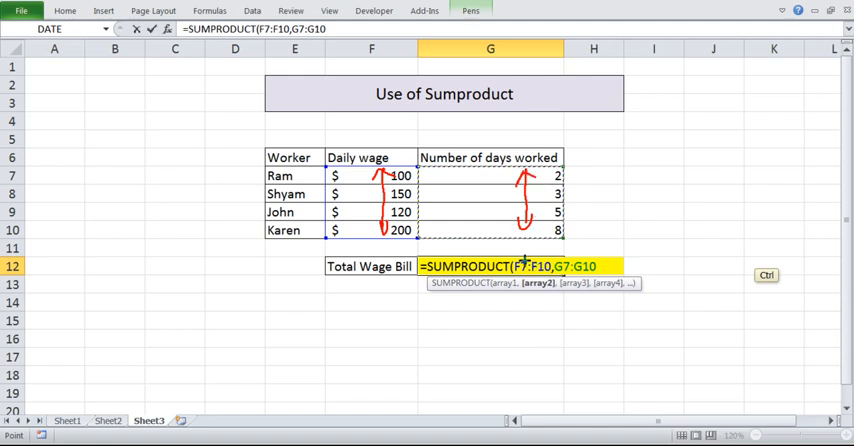
mouse_move(520, 251)
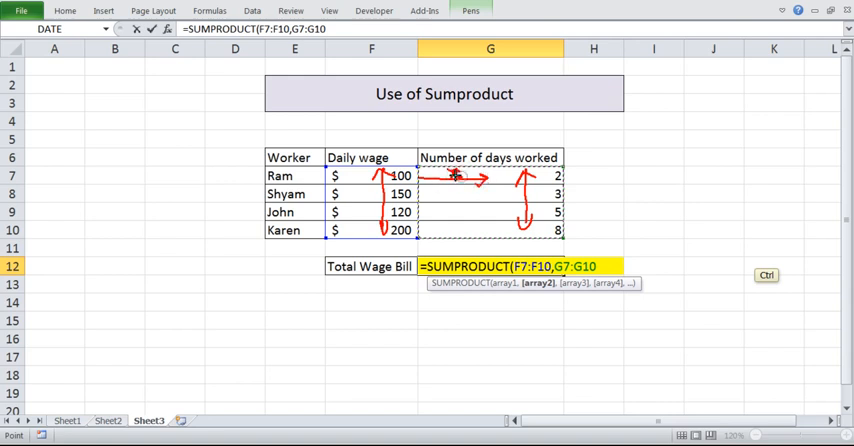
mouse_move(461, 210)
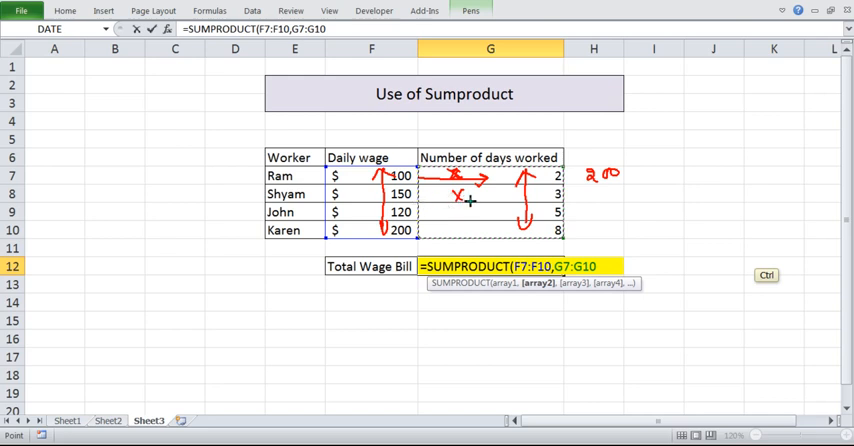
drag(585, 188, 615, 198)
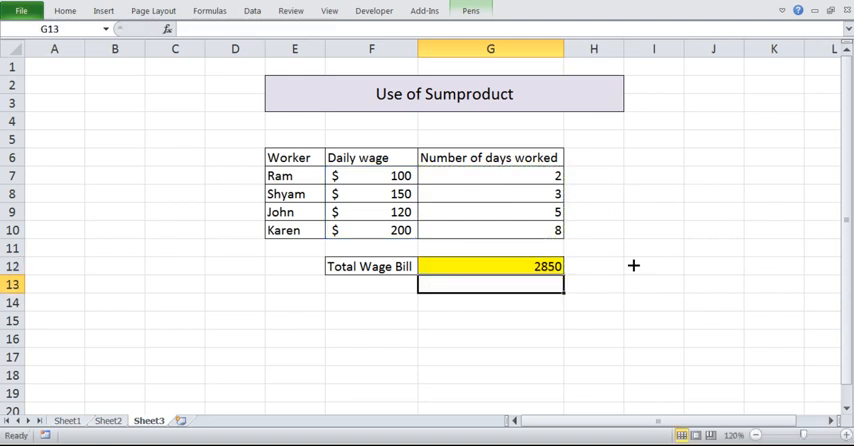
Apply Accounting Number Format to G12 so the total reads $ 2,850
click(490, 265)
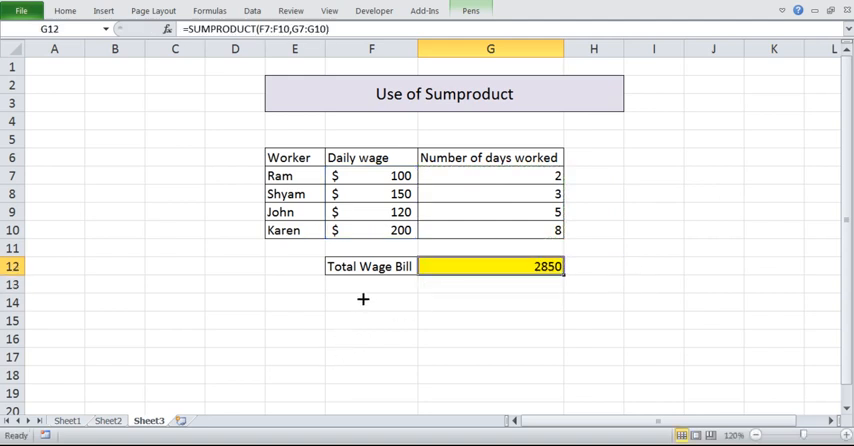
click(371, 193)
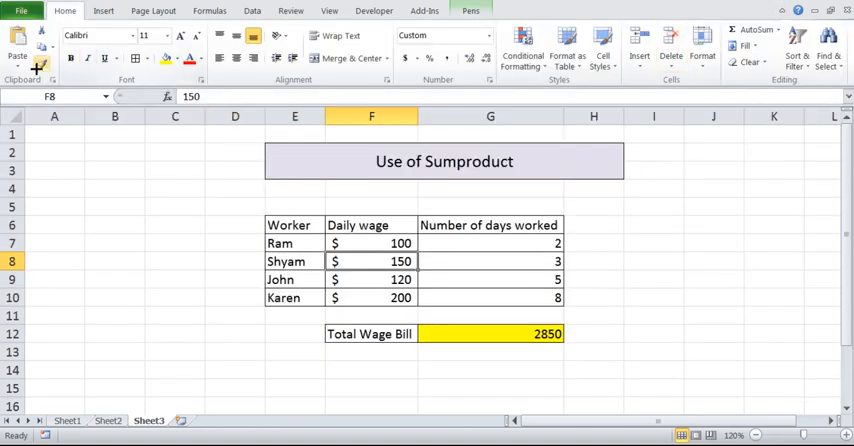
click(490, 333)
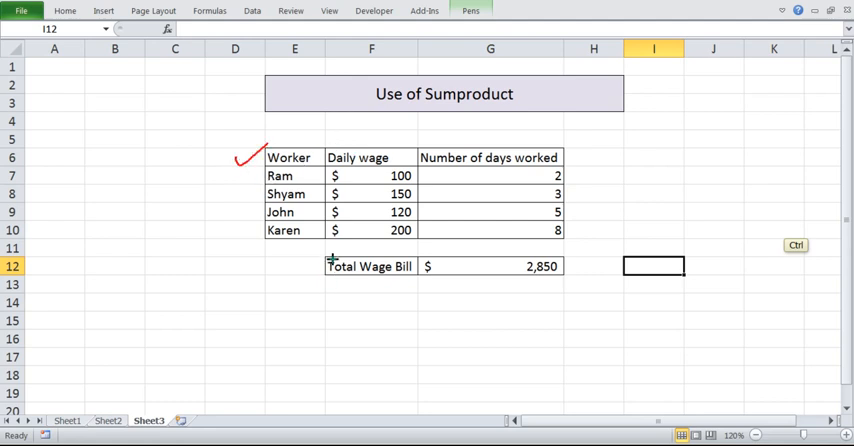
mouse_move(315, 322)
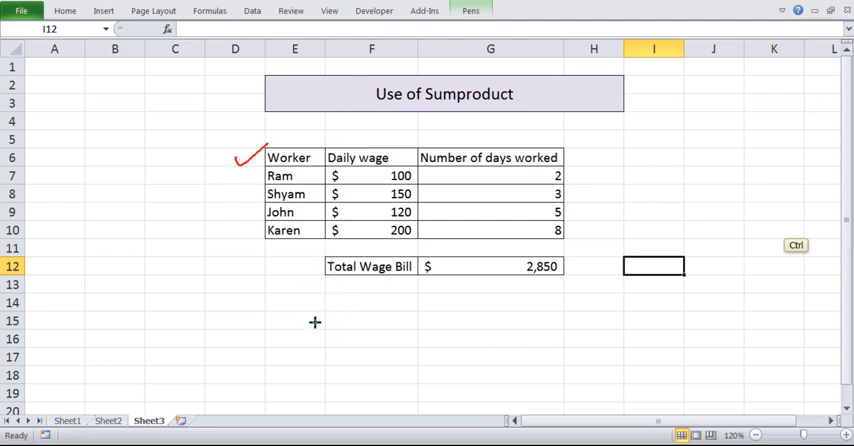